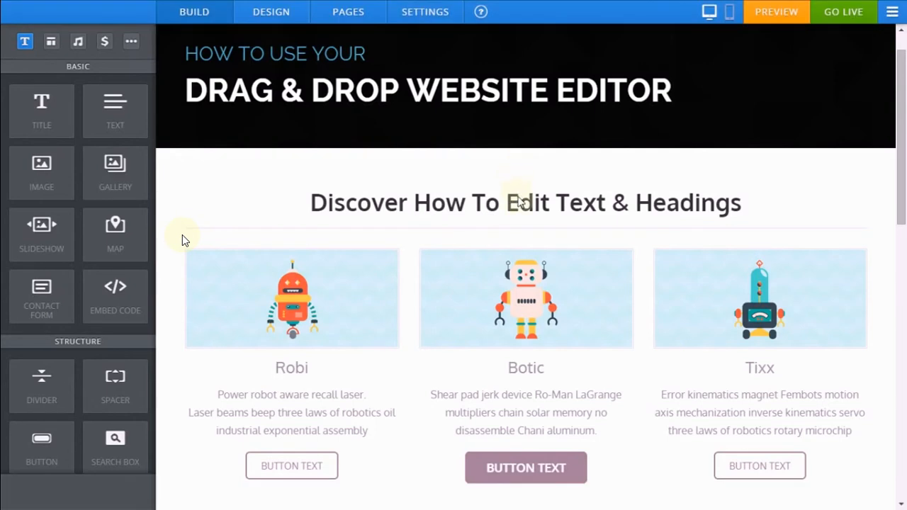
Replace 'Discover How To Edit Text & Headings' with 'Write Your Own Heading Here'.
click(518, 202)
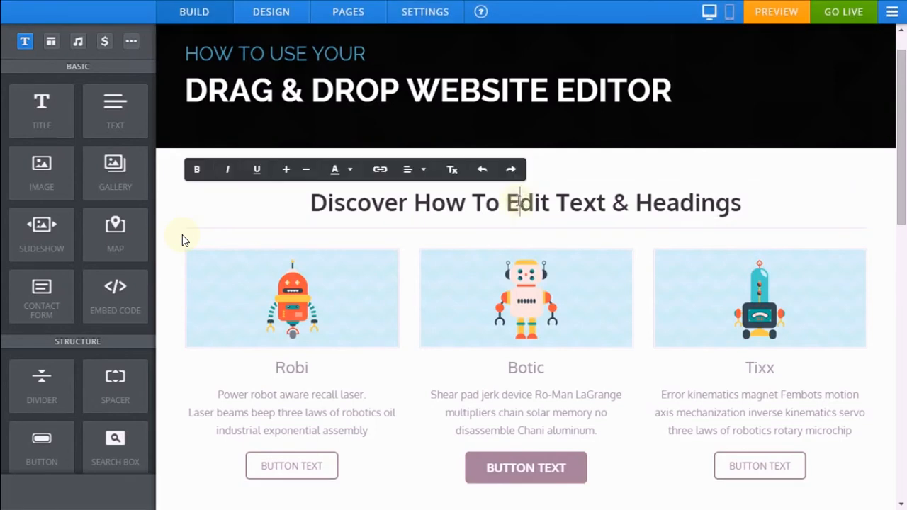
triple_click(524, 202)
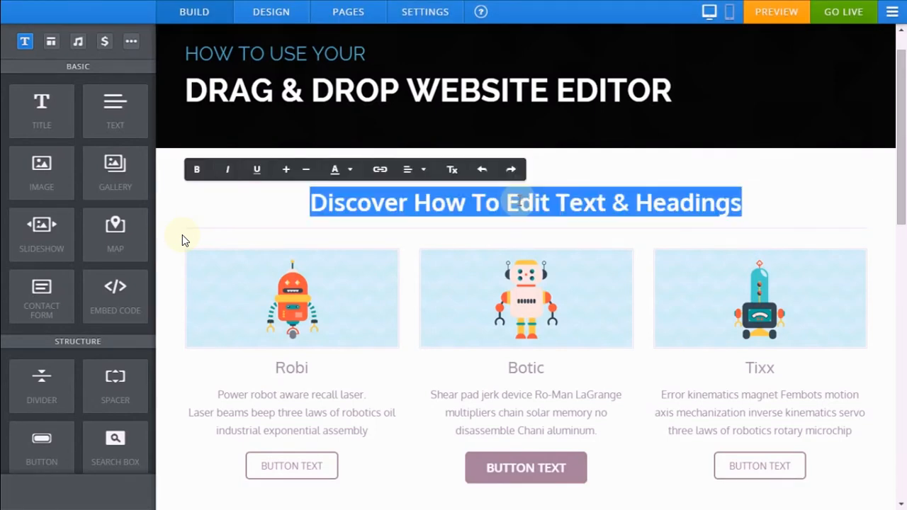
text(Write Your Own Headn)
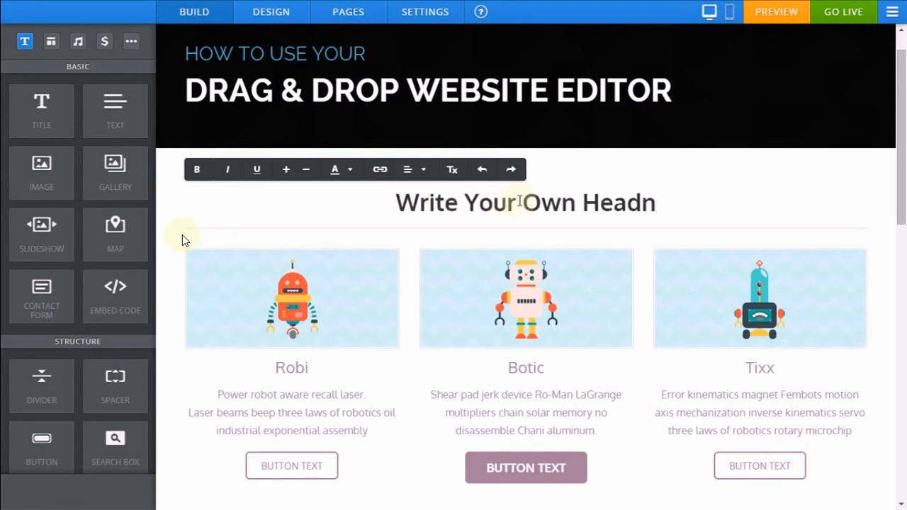
text(Heading Here)
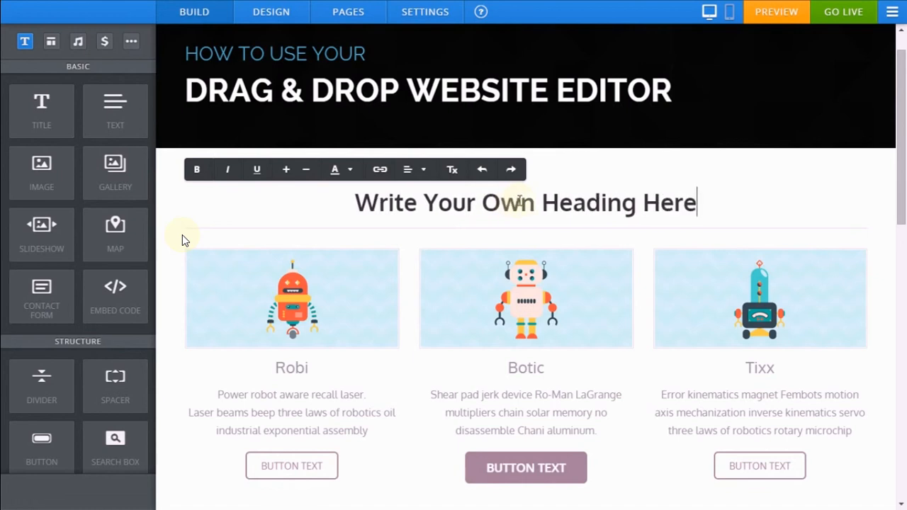
triple_click(525, 202)
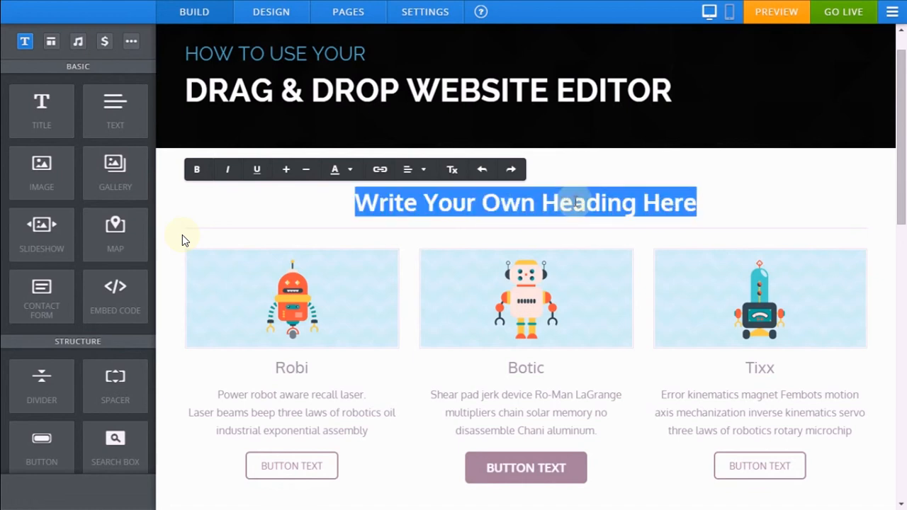
Make the heading italic, underlined, larger and red, then reselect it to clear formatting.
click(197, 169)
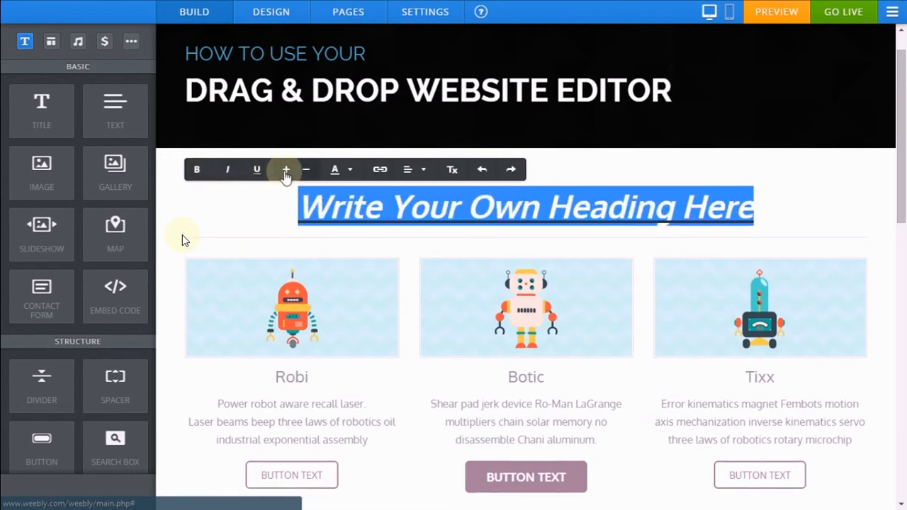
click(335, 169)
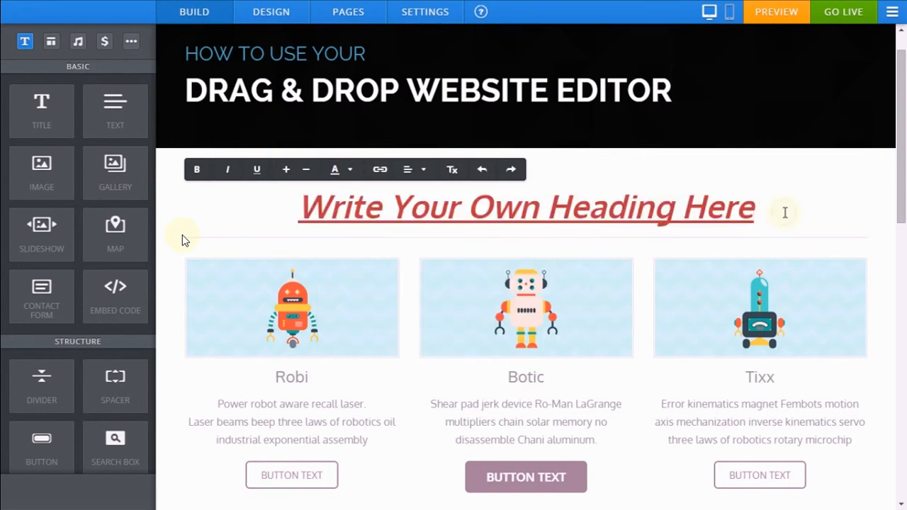
triple_click(525, 206)
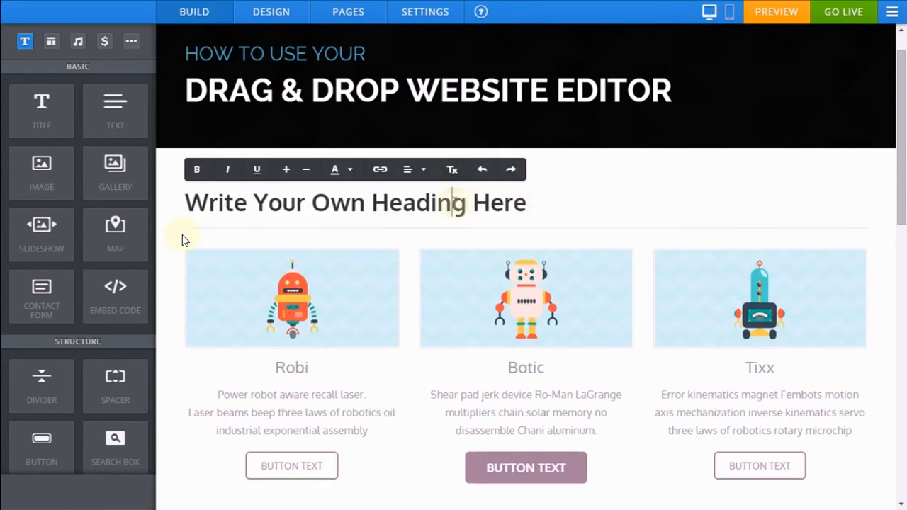
Center the heading from the alignment dropdown and begin retitling 'Robi' as 'Robot'.
click(407, 169)
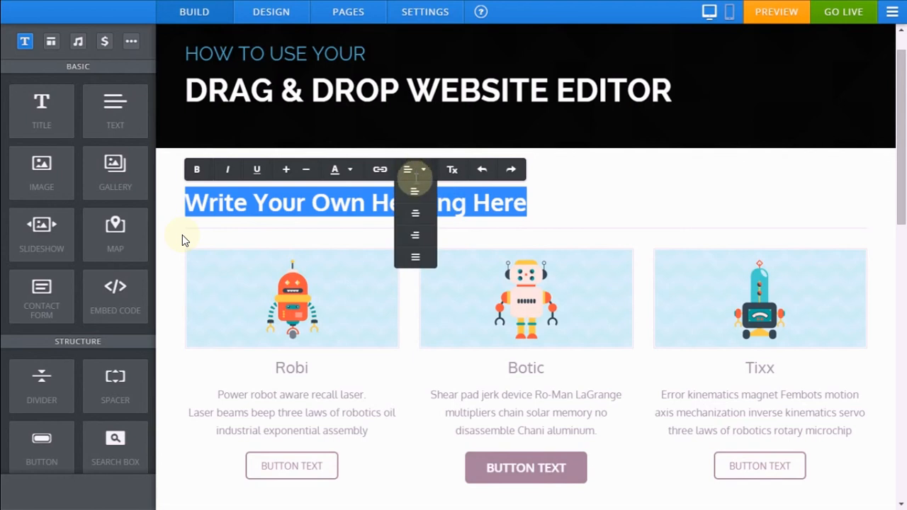
click(416, 212)
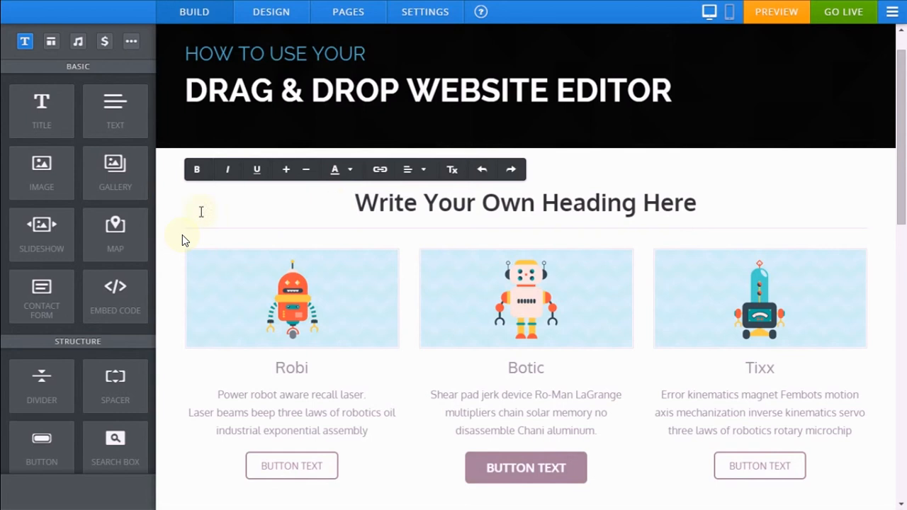
click(291, 298)
text(ot)
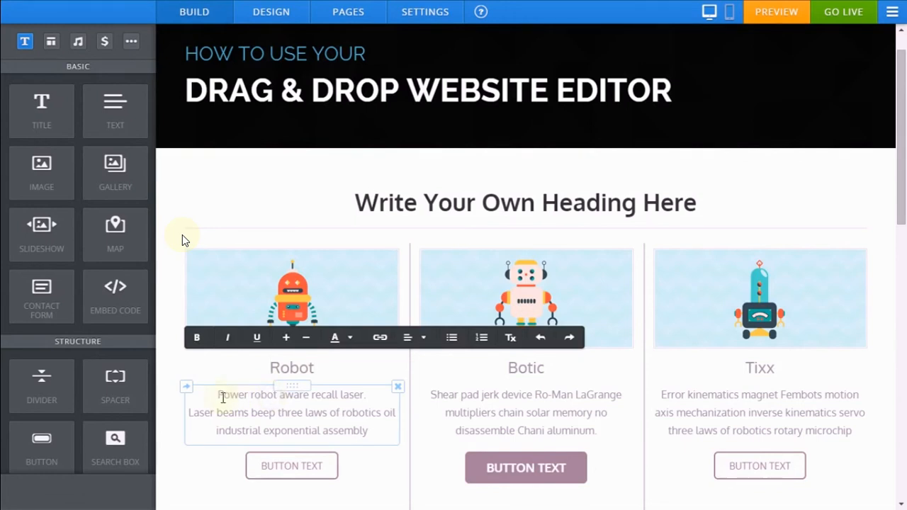
Select the first robot description to bold 'Power robot aware recall laser.'.
double_click(262, 395)
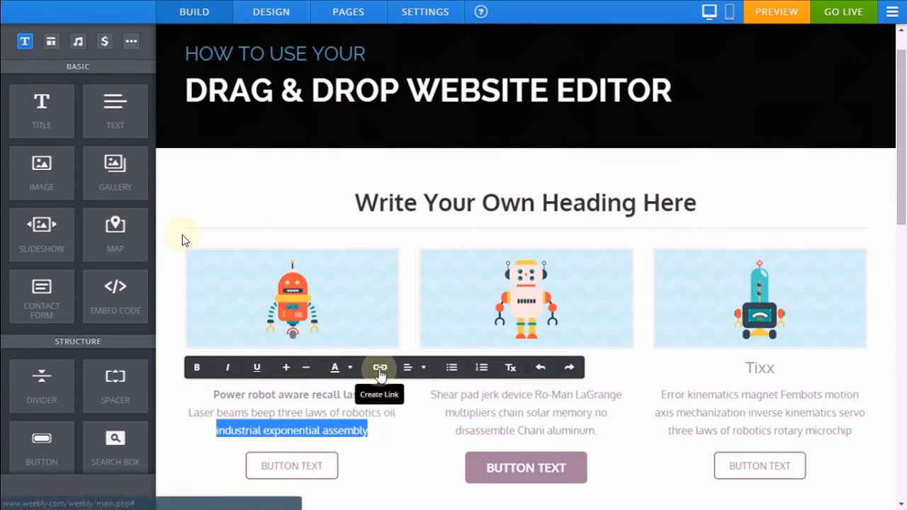
click(380, 367)
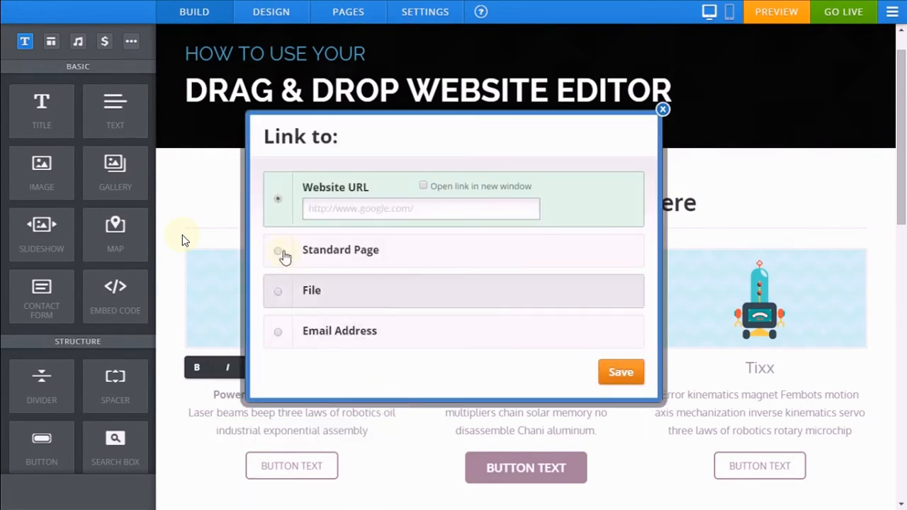
click(277, 239)
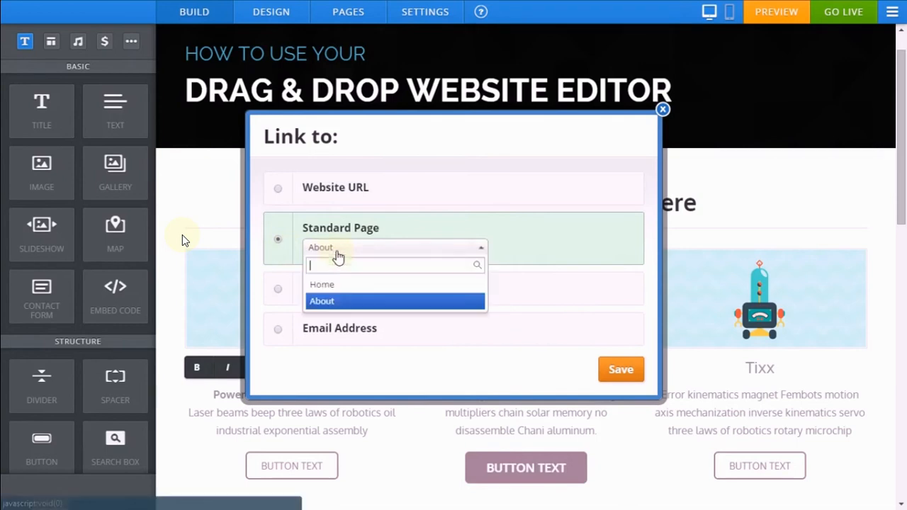
click(277, 188)
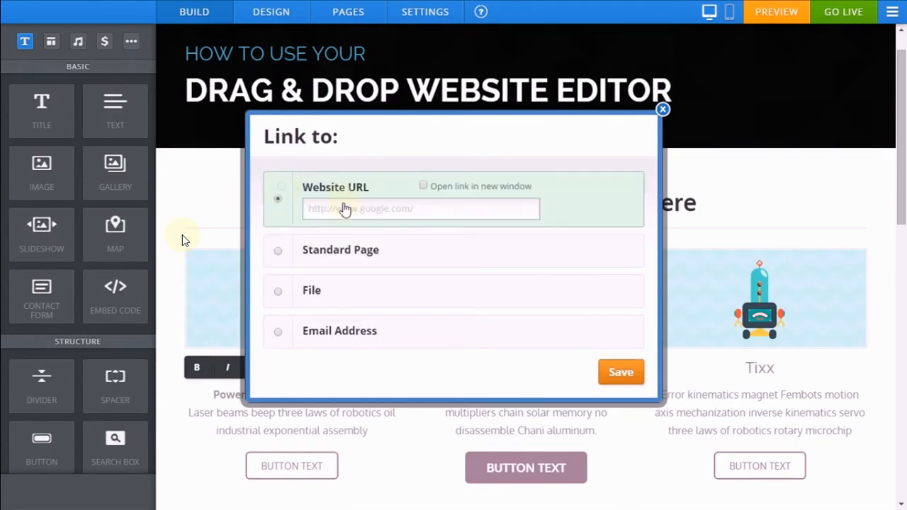
text(http)
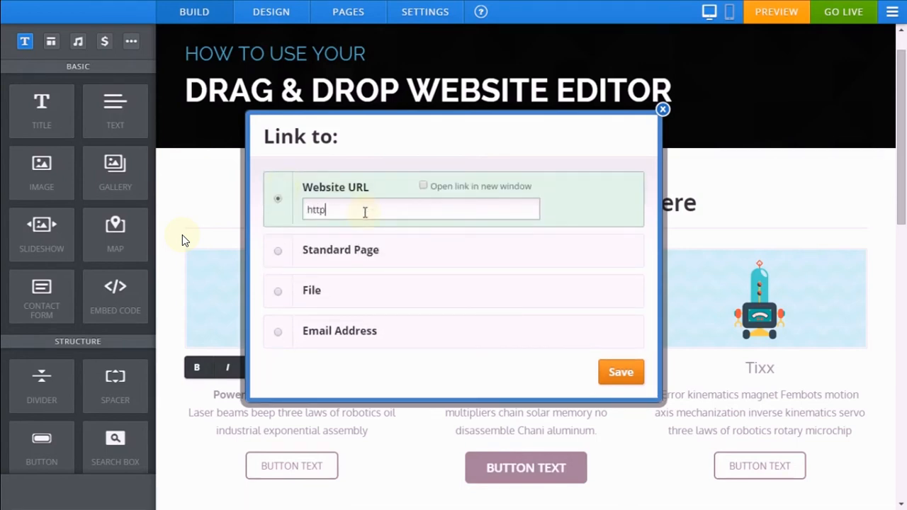
text(://creativs.co.uk)
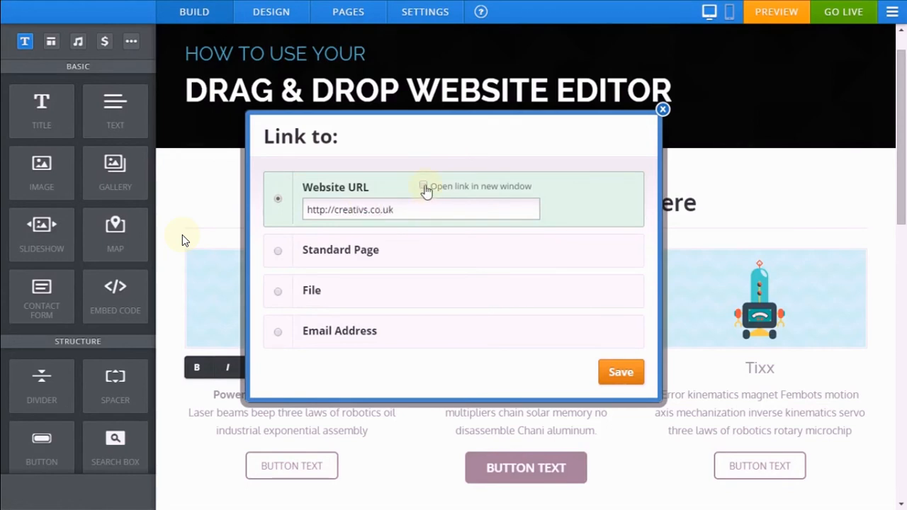
click(423, 186)
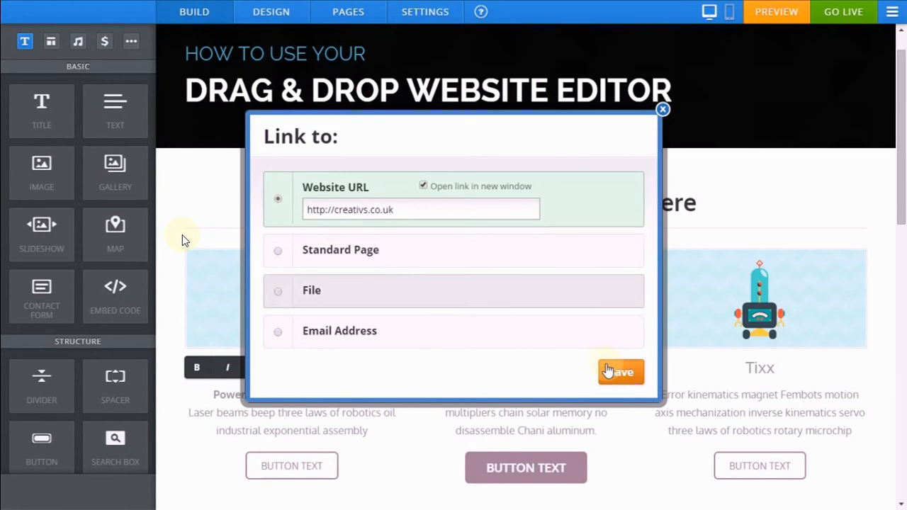
click(621, 371)
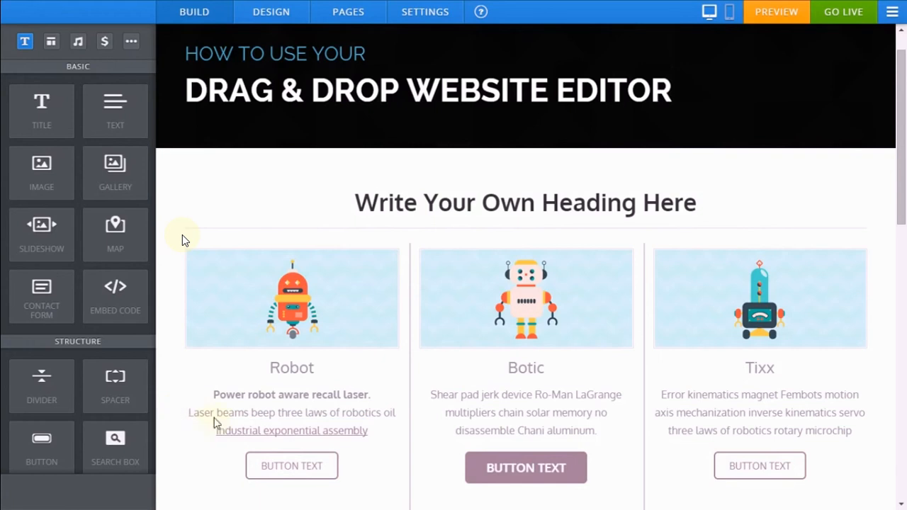
Select the Robot paragraph and clear its bold and link formatting.
click(240, 431)
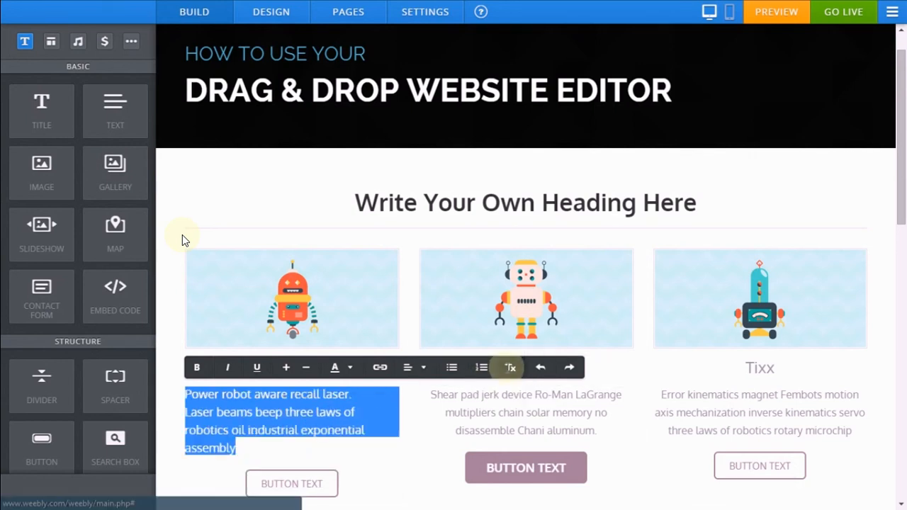
click(413, 367)
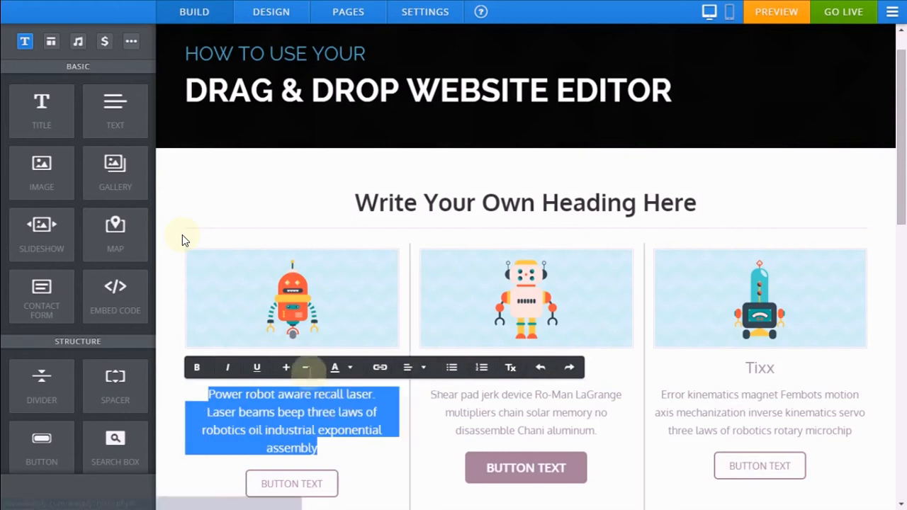
click(304, 367)
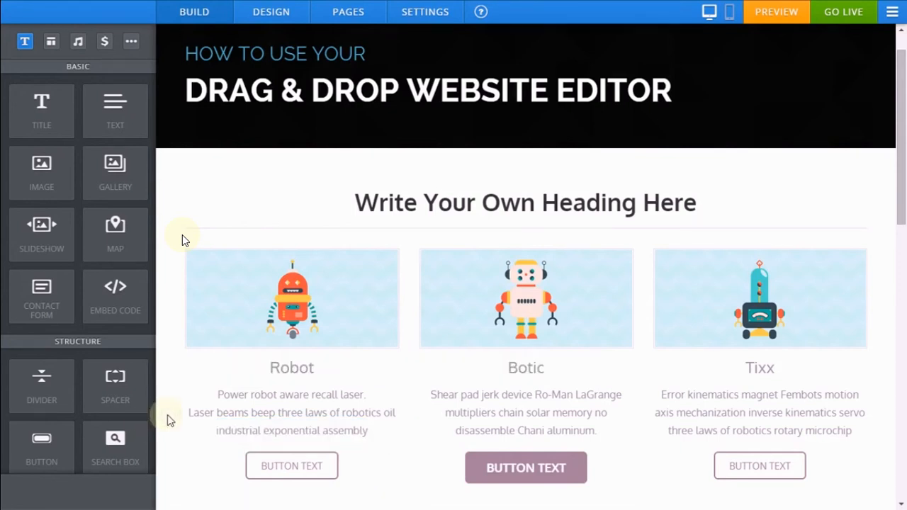
Drop a Title element below the robot cards, type 'Add a New Title', and center it.
scroll(down, 3)
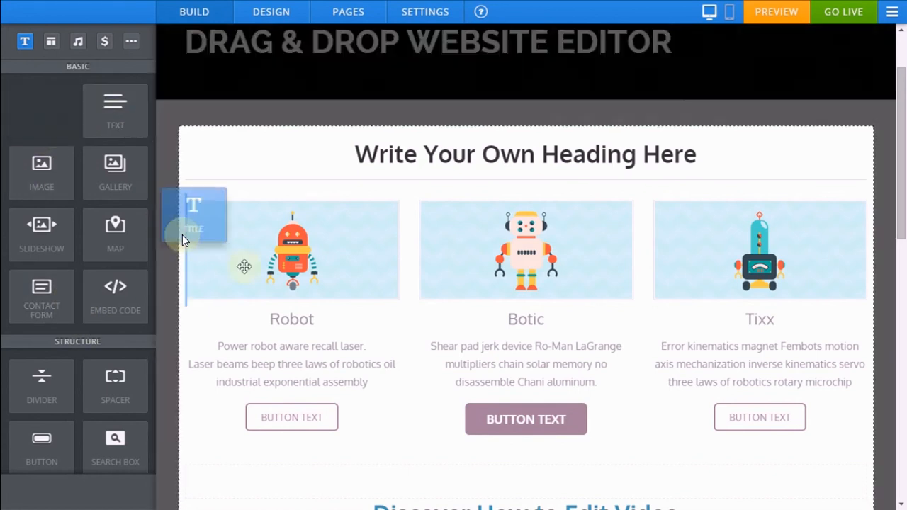
drag(202, 216, 528, 460)
text(Add a)
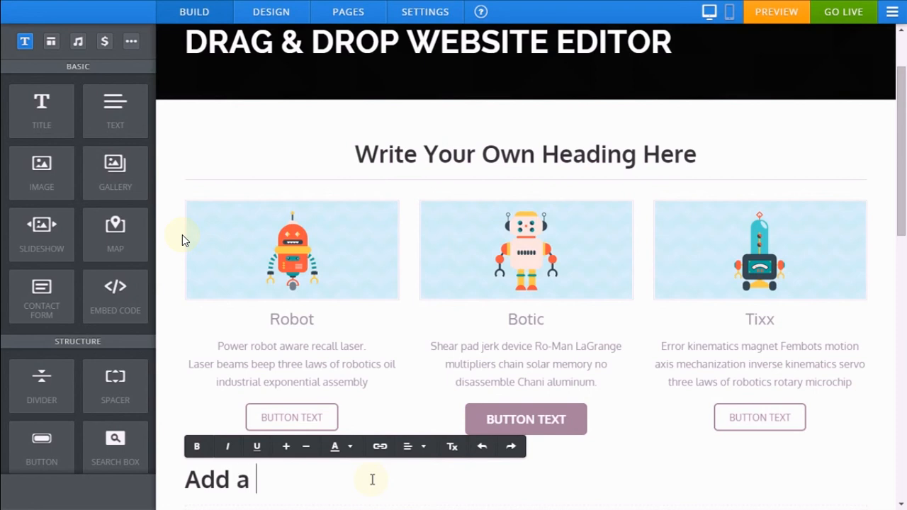
text(New T)
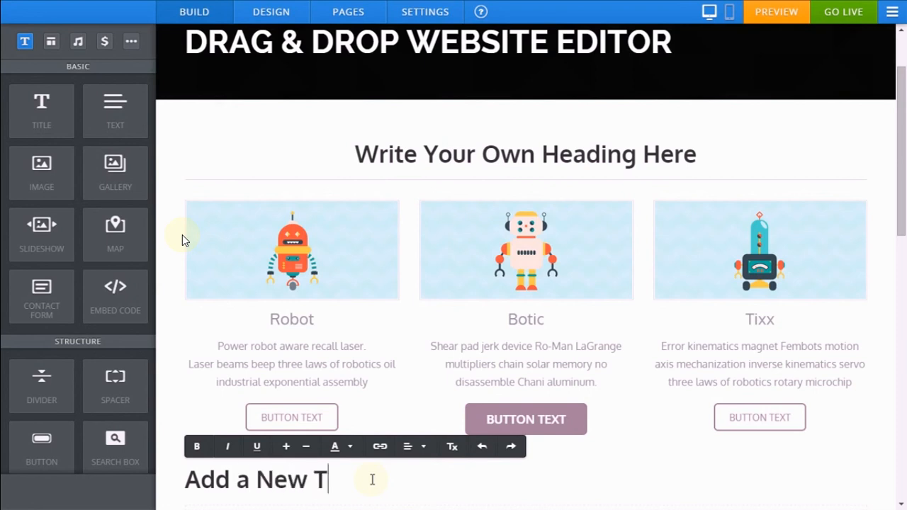
text(itle)
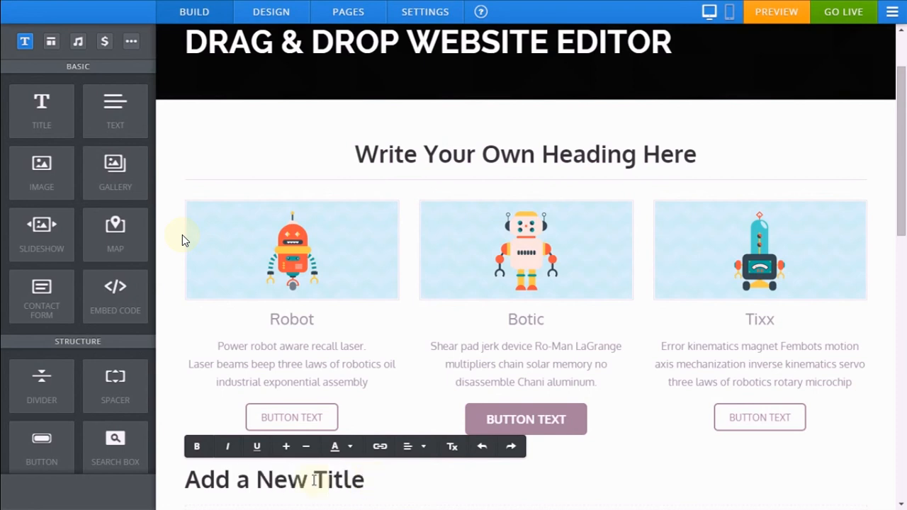
triple_click(274, 480)
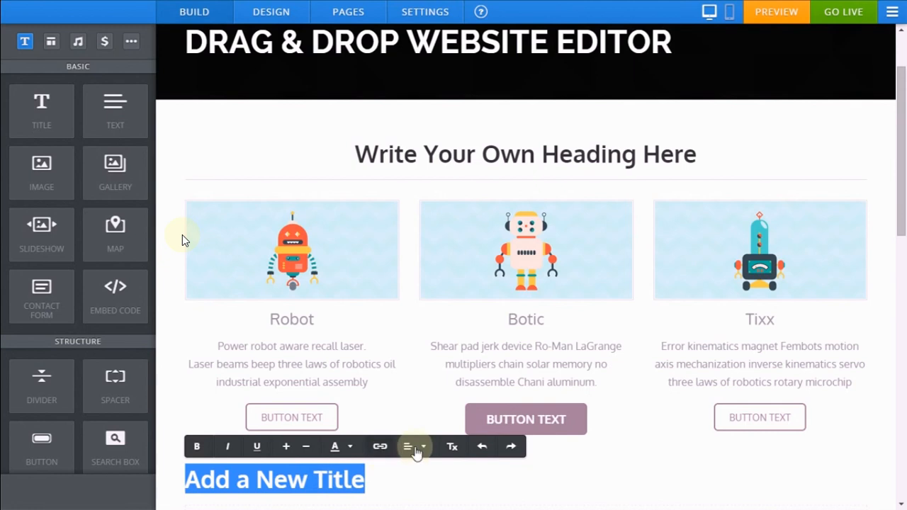
click(406, 445)
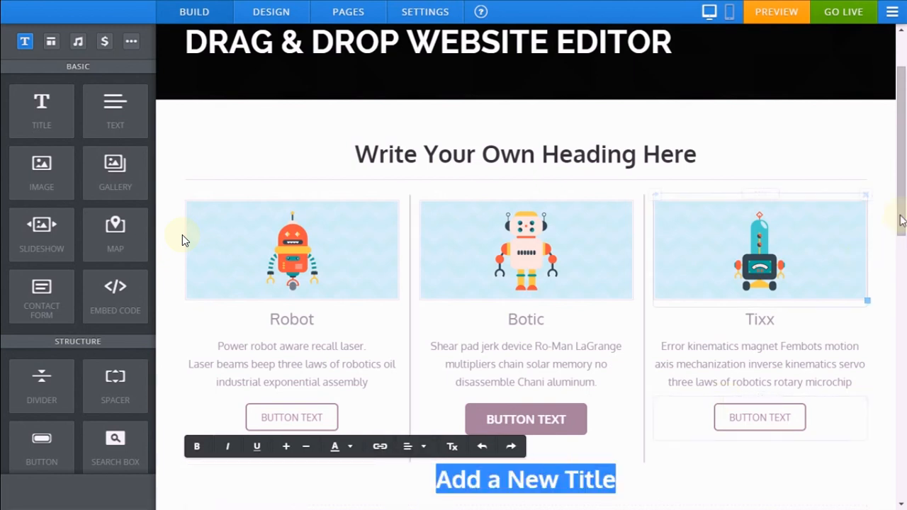
scroll(down, 3)
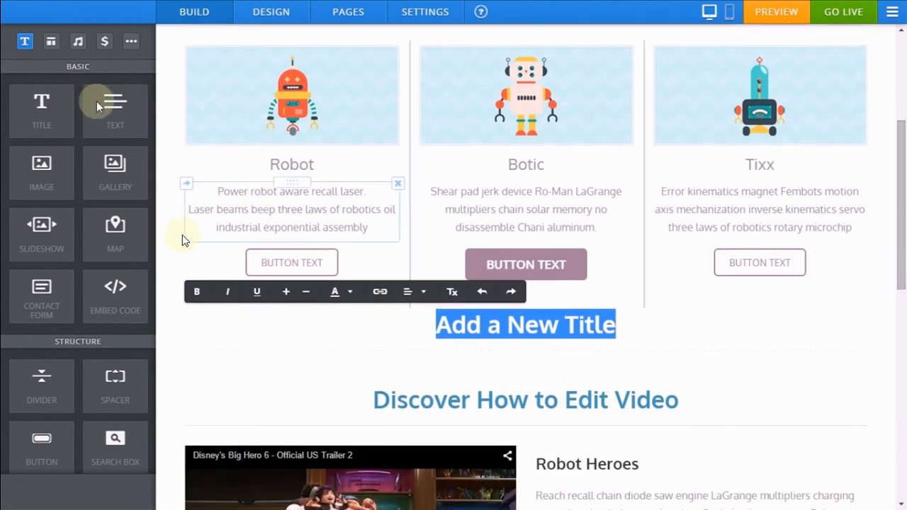
Drop a Text element under the new title and type 'Or Copy and Paste' over the draft.
drag(114, 107, 397, 273)
text(Add Ne)
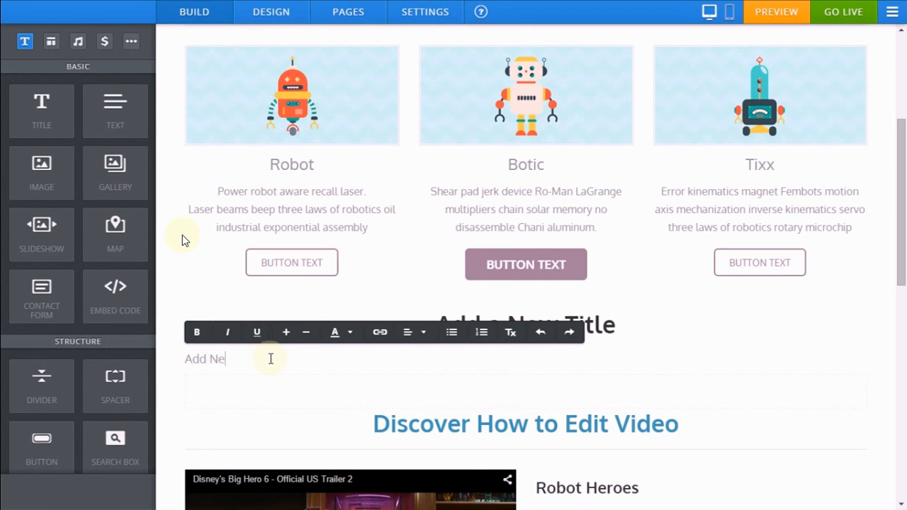
text(w Text)
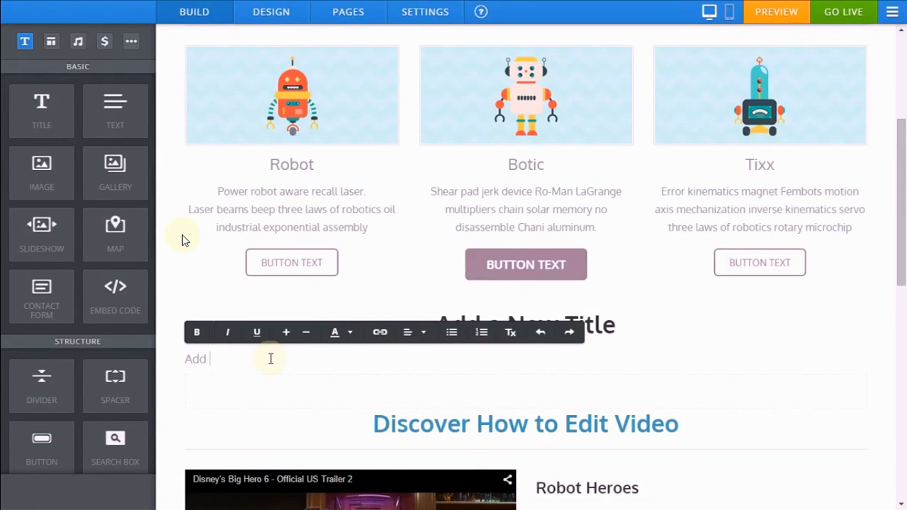
text(Or)
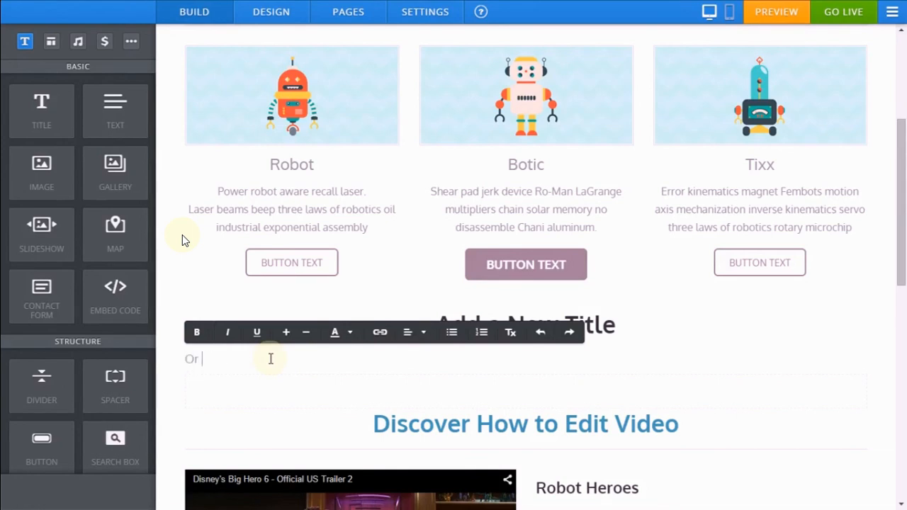
text(Copy and Paste)
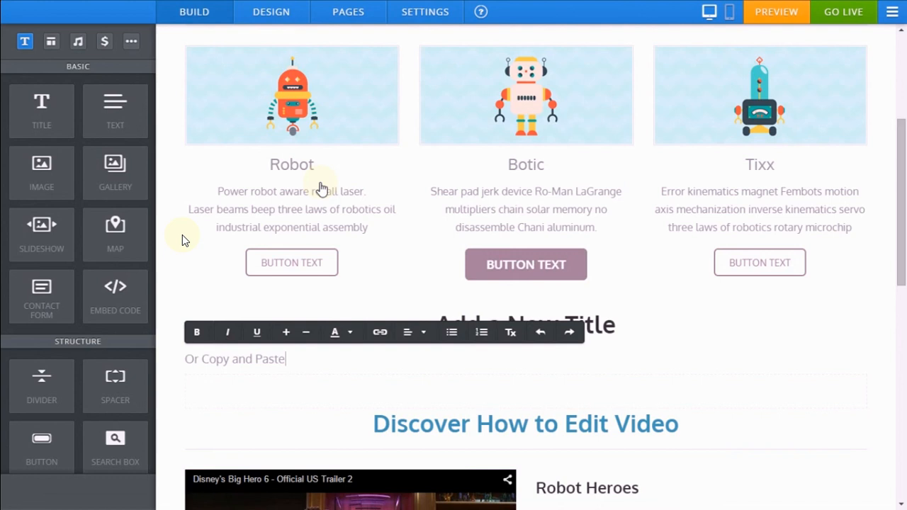
Paste the copied robot description over the 'Or Copy and Paste' placeholder.
double_click(270, 359)
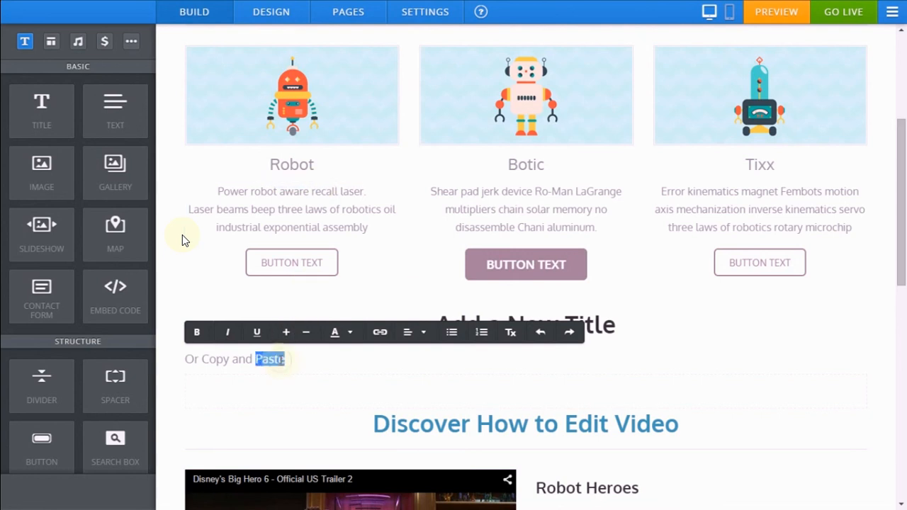
right_click(270, 358)
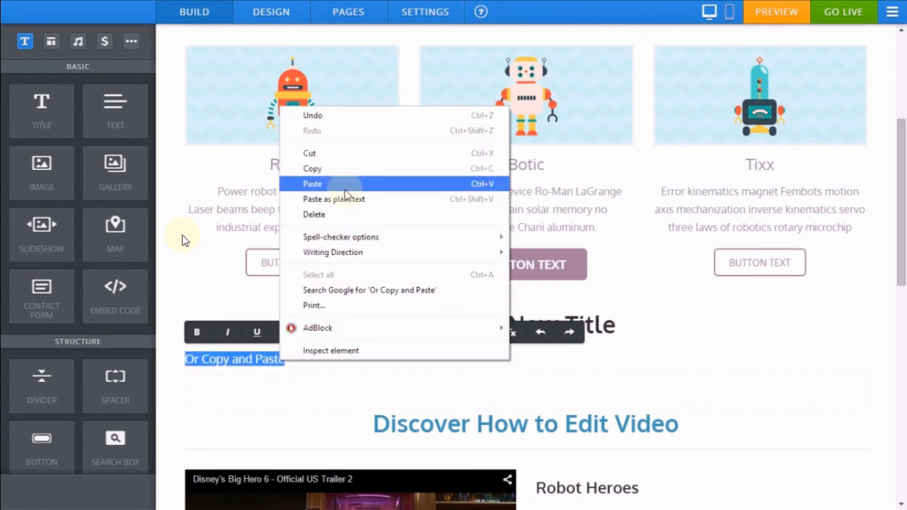
click(313, 183)
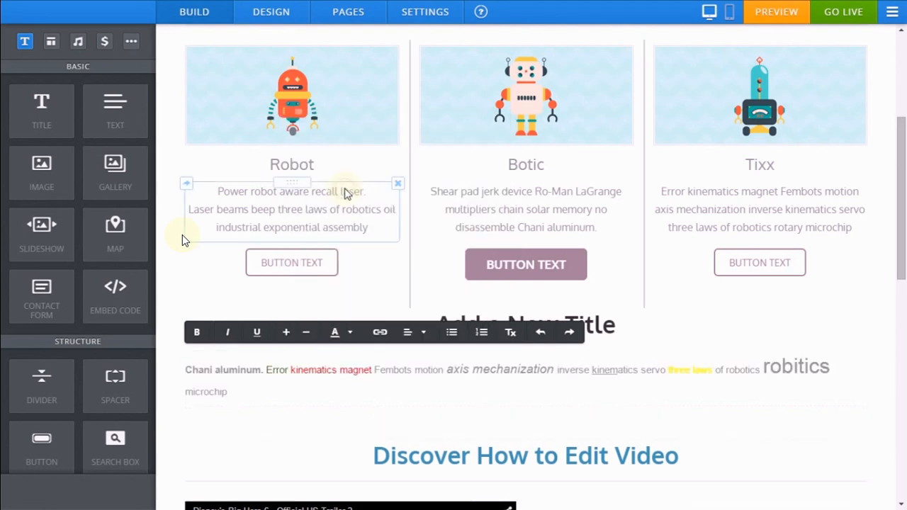